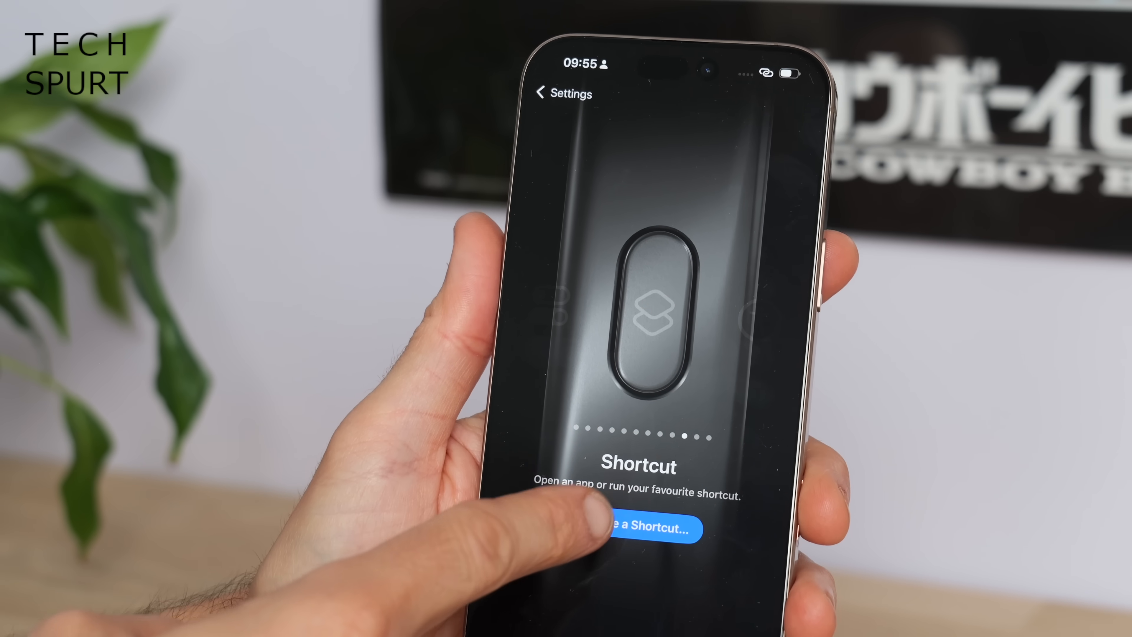
Choose which shortcut the Action Button runs.
left_click(641, 527)
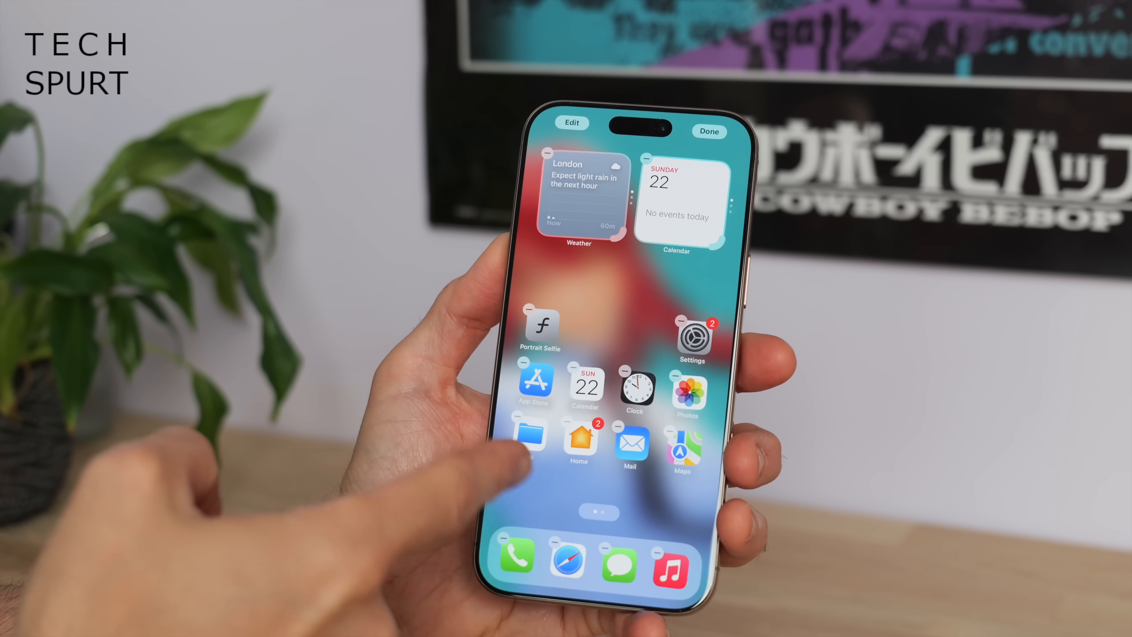
Enter the Home Screen customisation options to tint icons and widgets green.
left_click(709, 131)
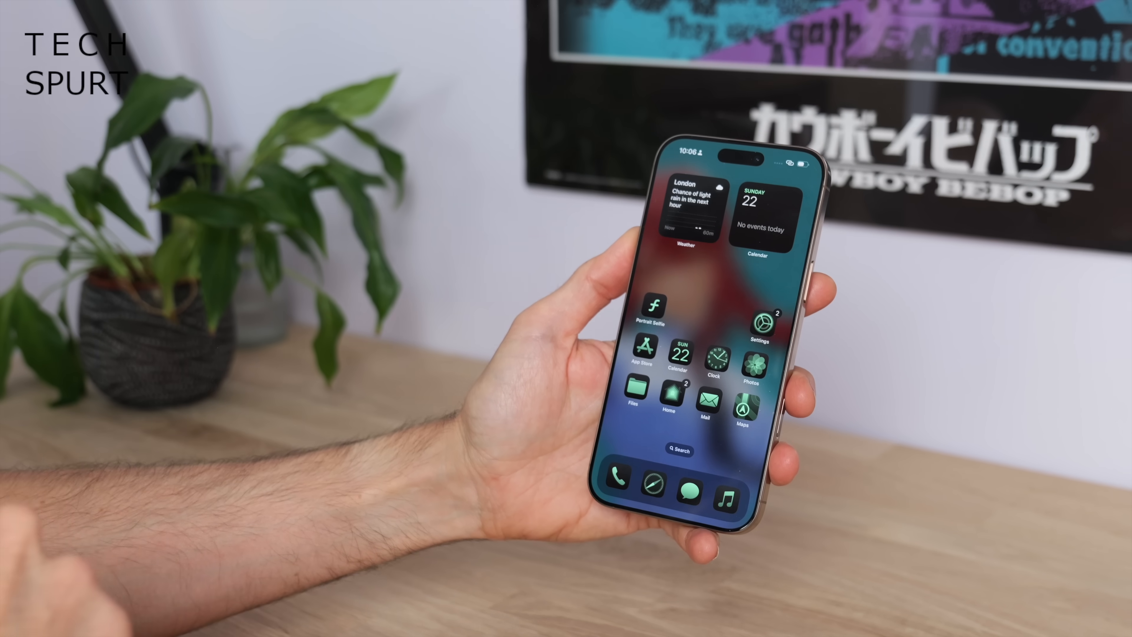
Require Face ID to open Messenger and confirm the lock in the alert.
left_click(756, 361)
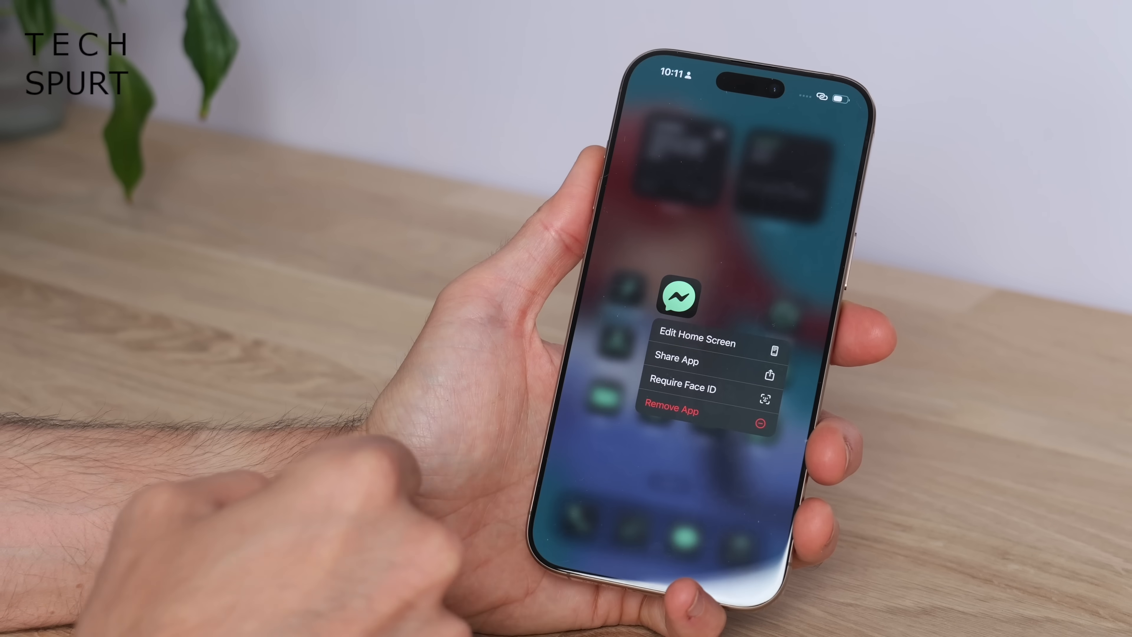
left_click(682, 389)
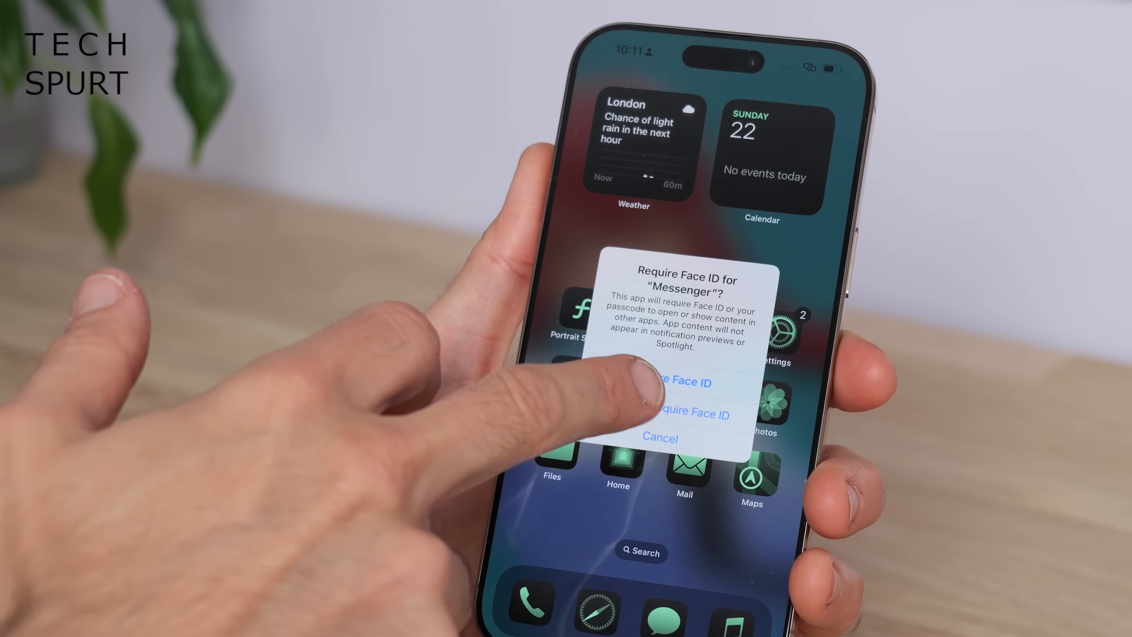
left_click(670, 414)
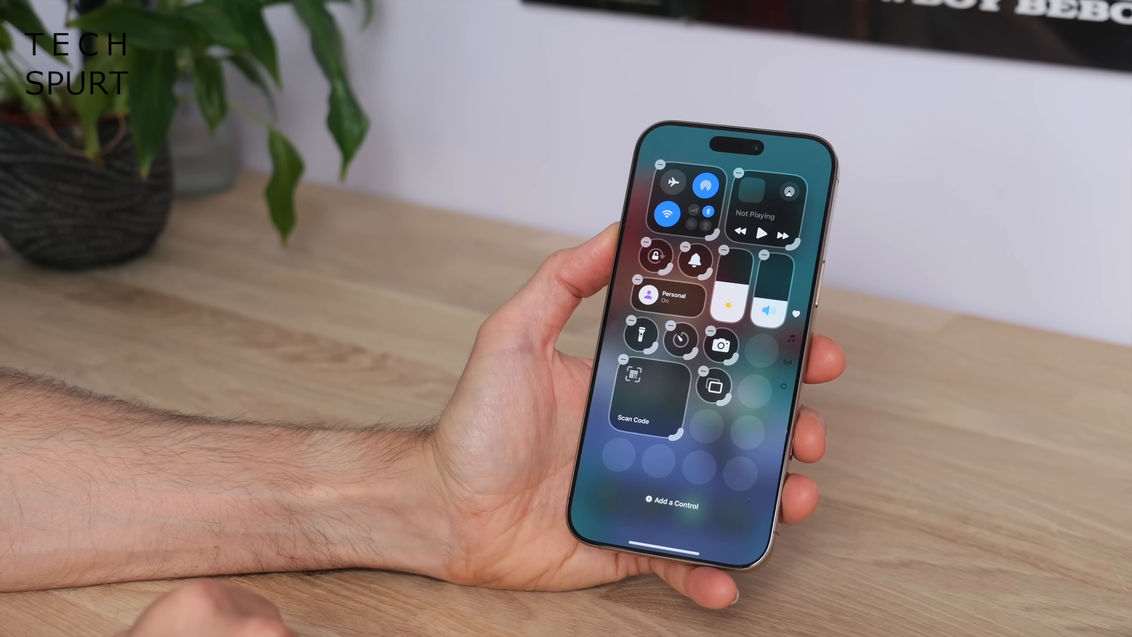
Bring up the Control Centre Add a Control layout editor.
left_click(669, 504)
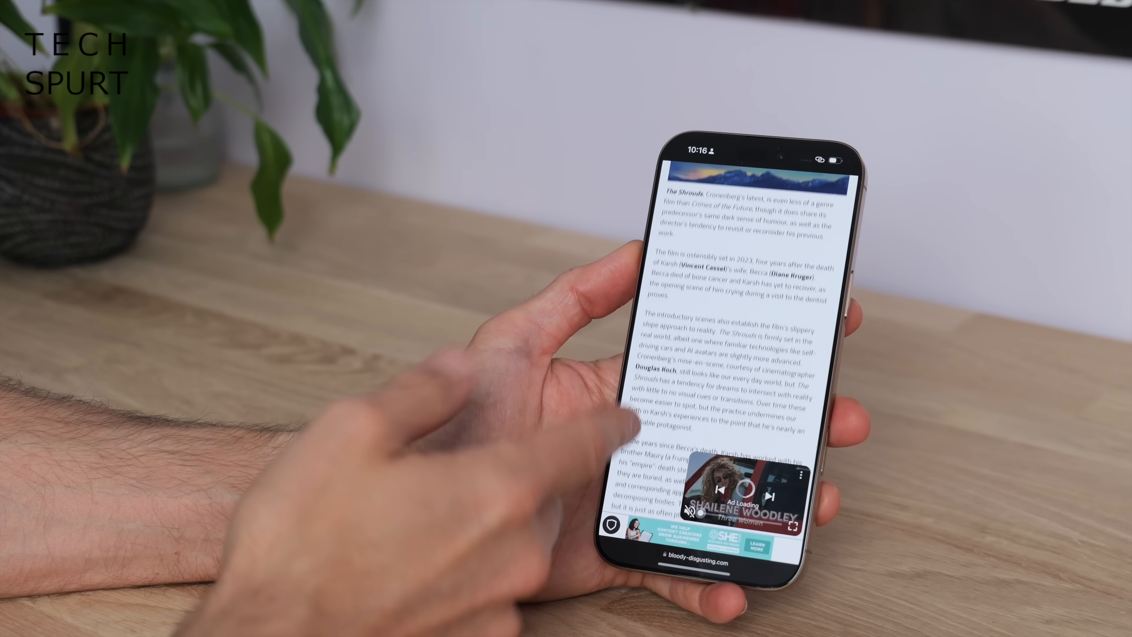
Scroll the article to locate the video ad and banner for hiding.
scroll("down", 3)
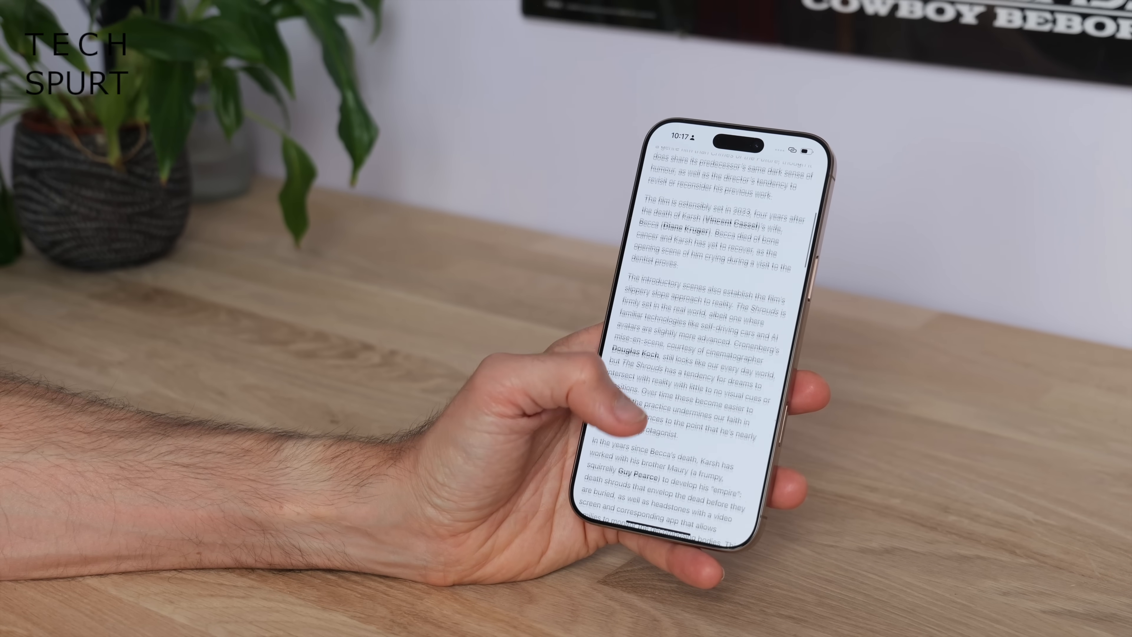
scroll("up", 3)
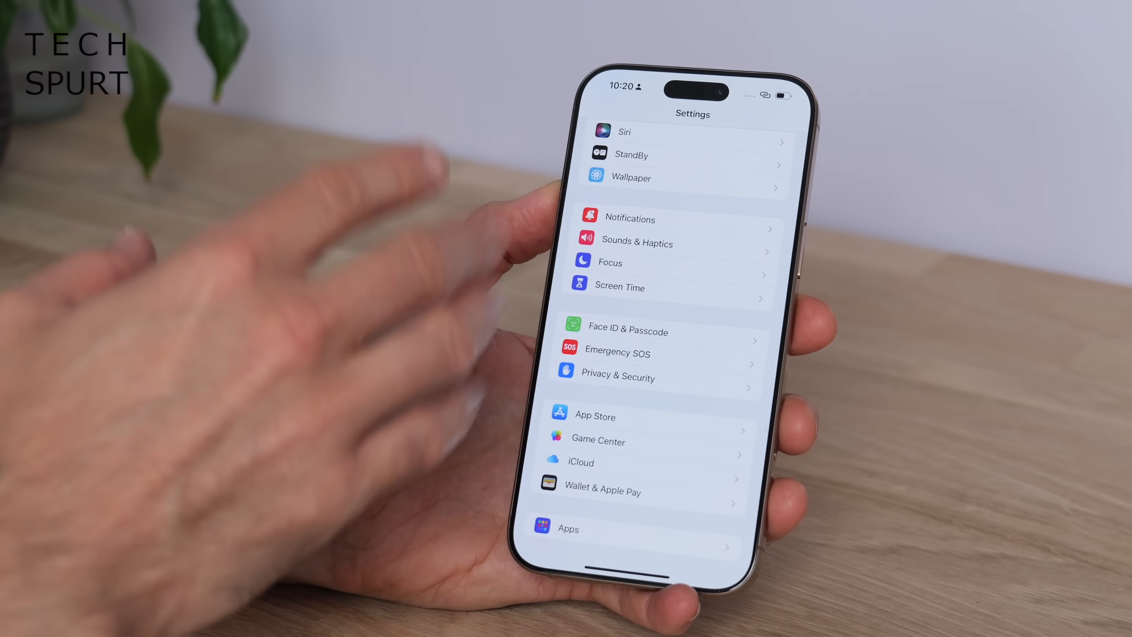
Review the Battery page, leave it, and go to Privacy & Security > Location Services.
scroll("up", 3)
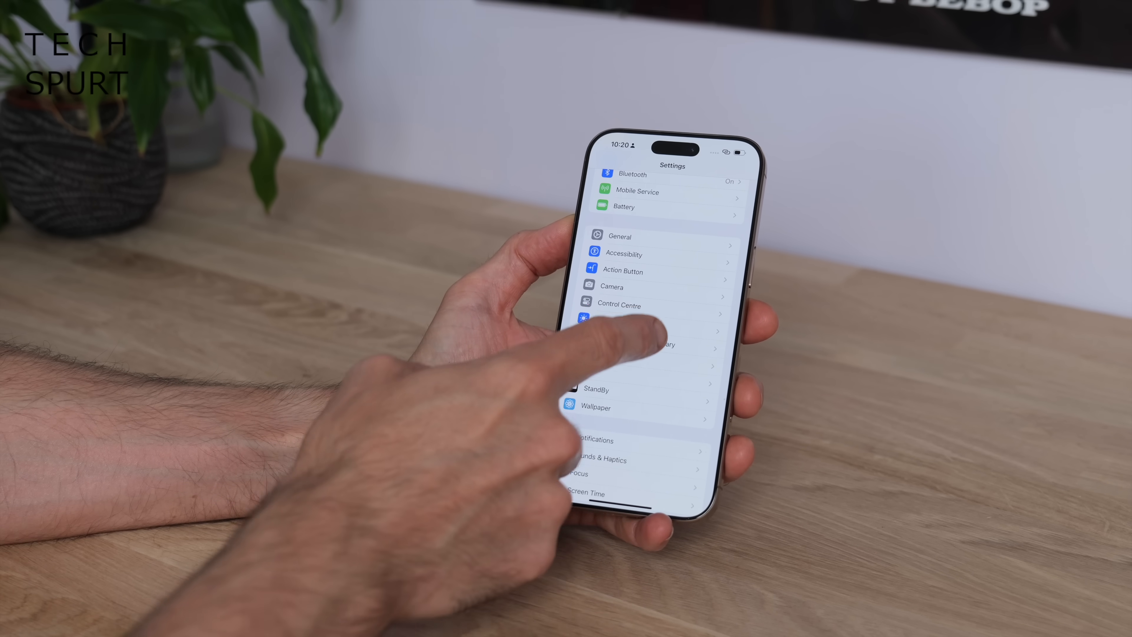
scroll("down", 3)
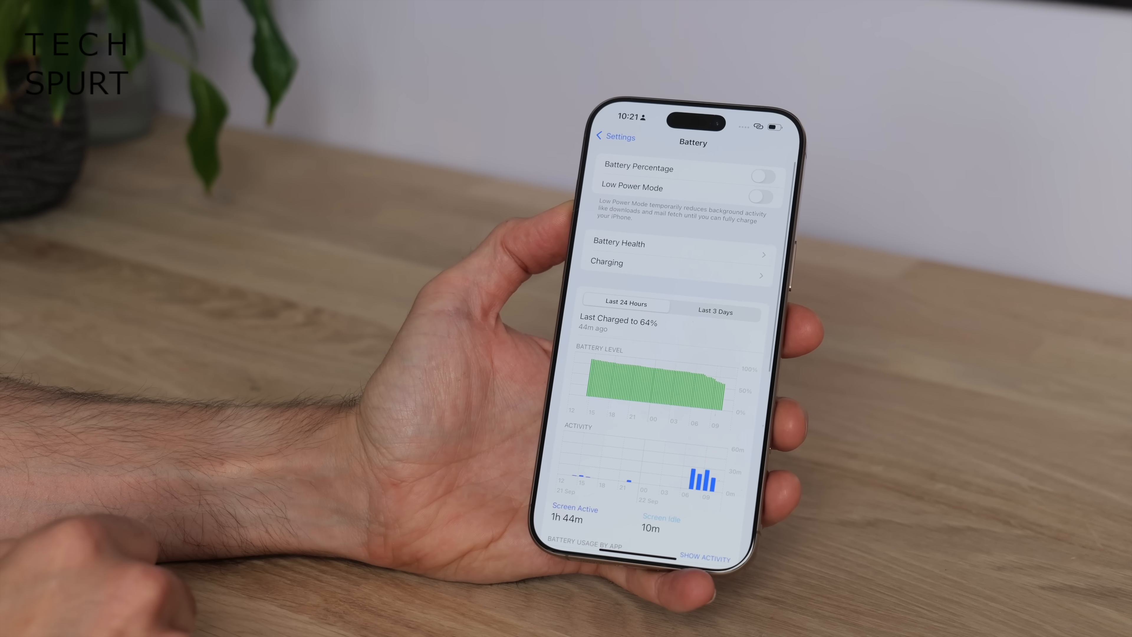
left_click(764, 177)
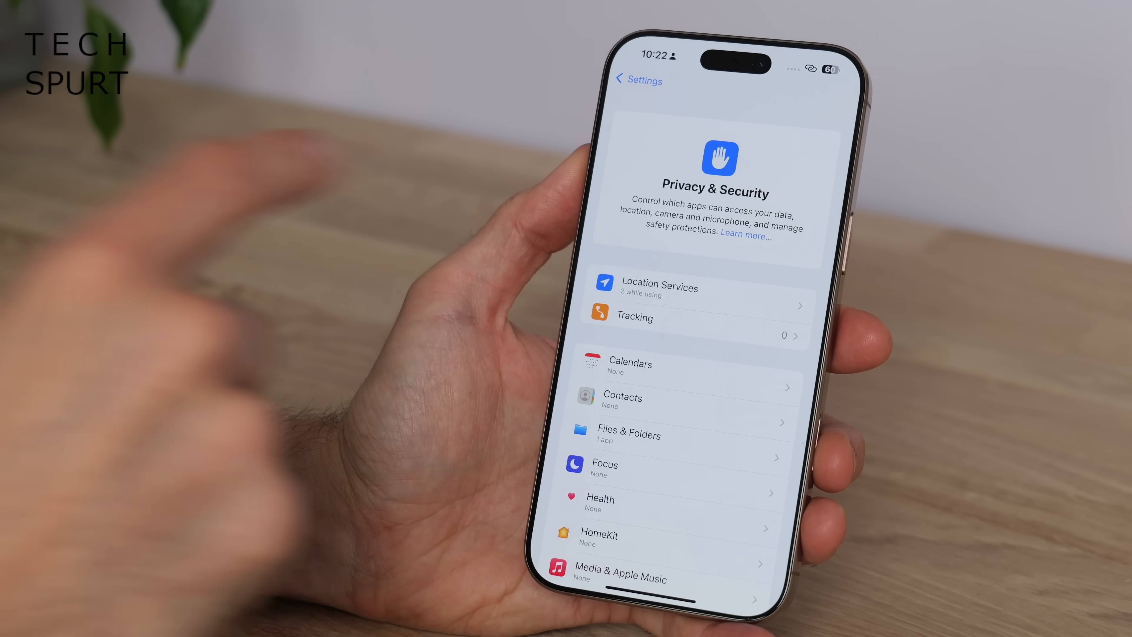
left_click(658, 287)
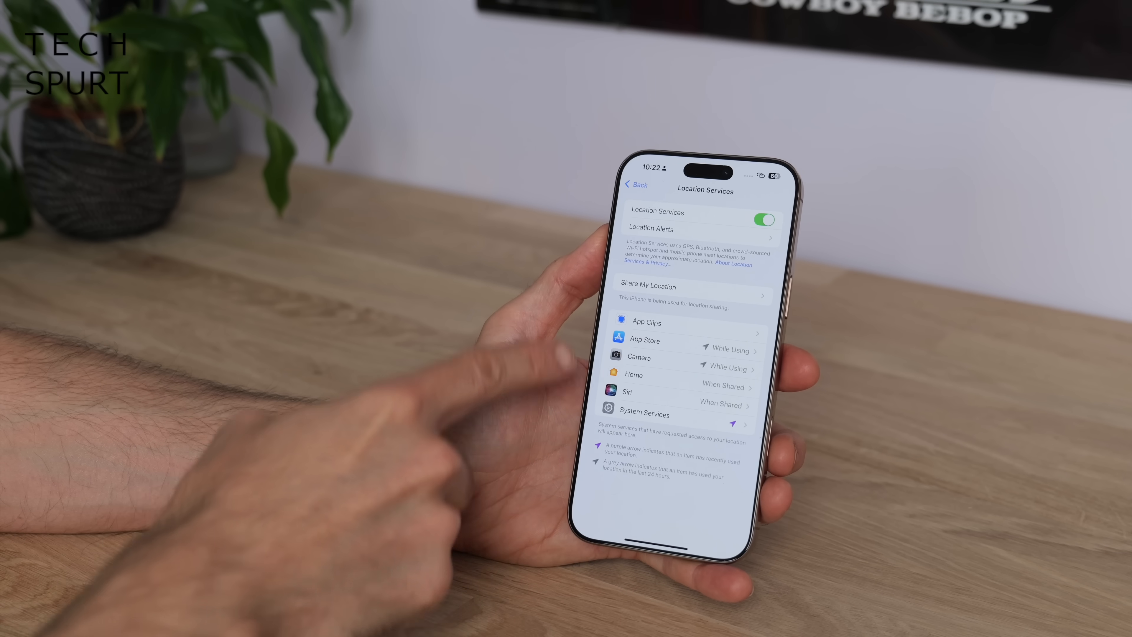
mouse_move(361, 361)
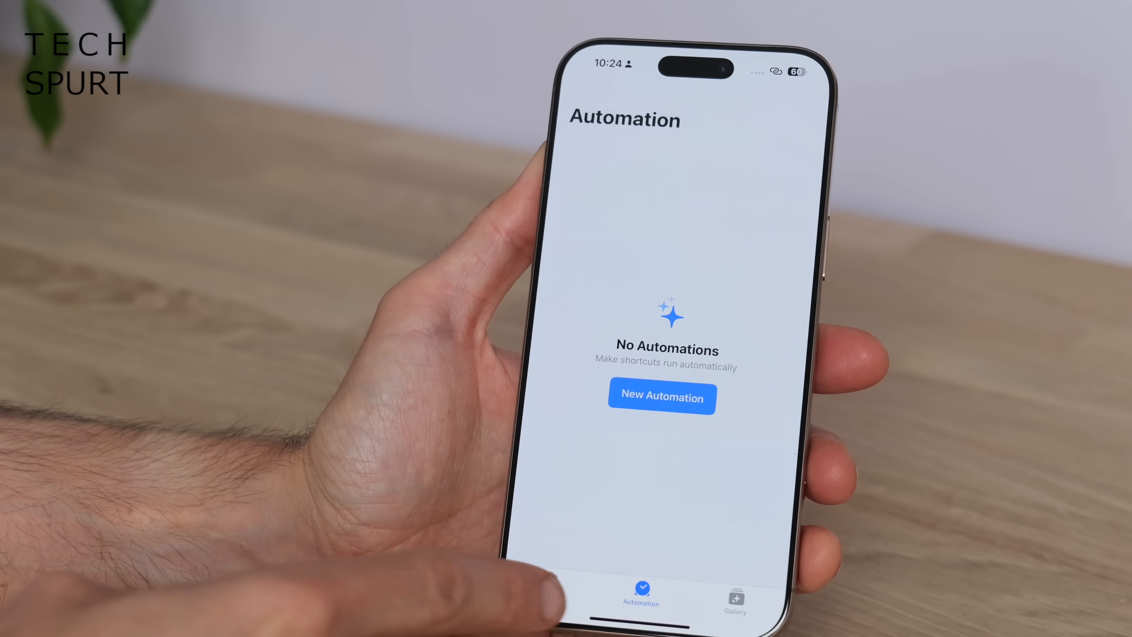
Start a new Battery Level automation triggering when it falls below 15%.
left_click(660, 397)
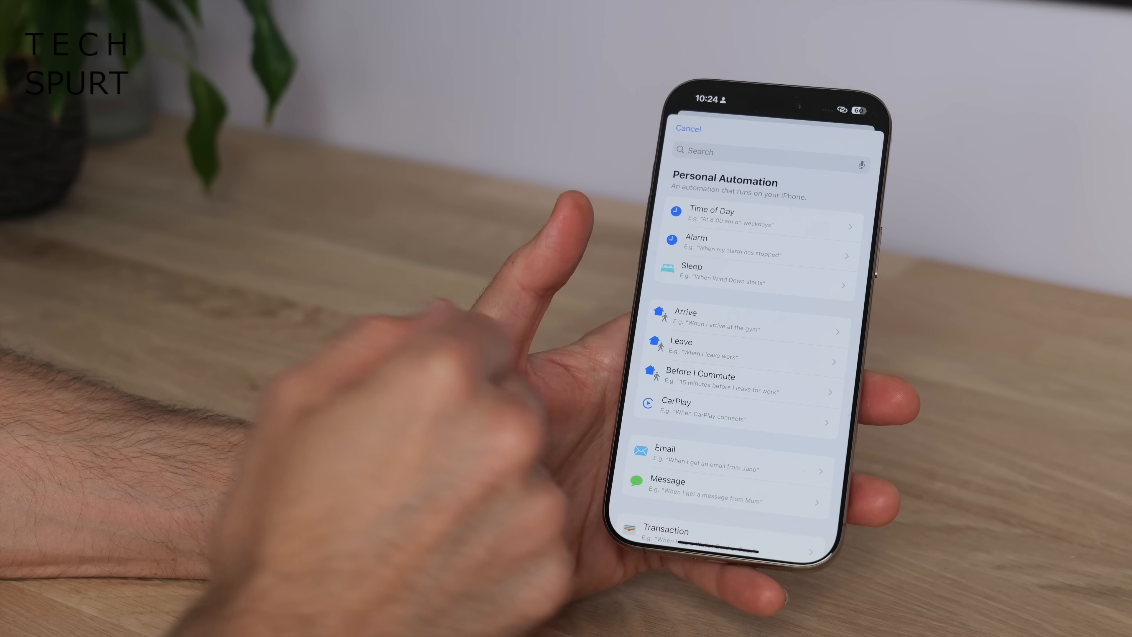
scroll("up", 3)
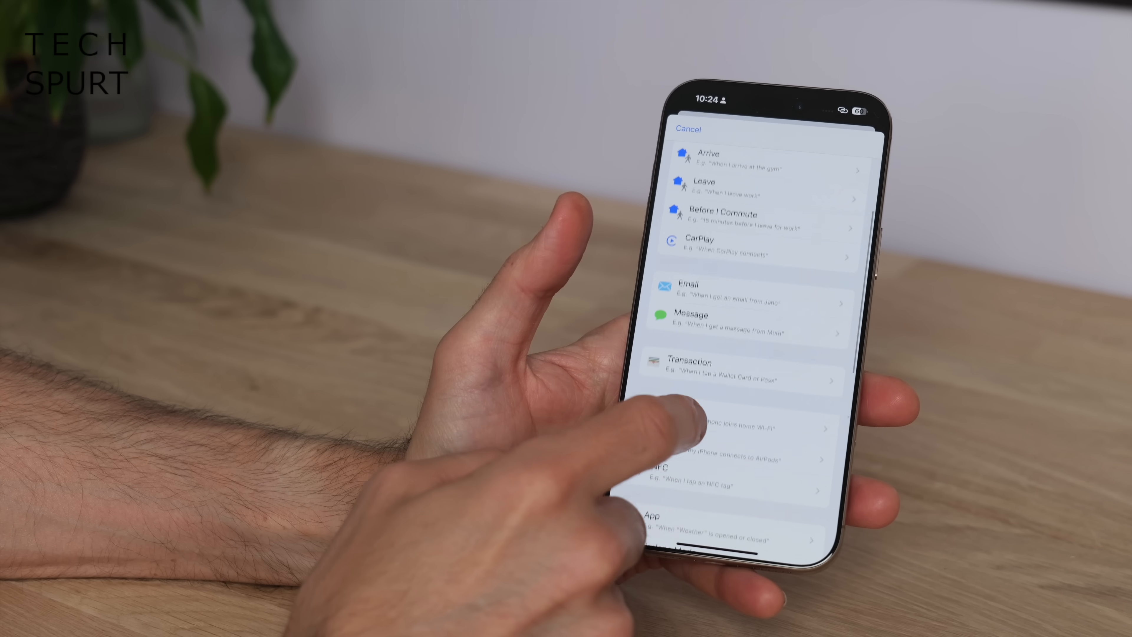
scroll("up", 3)
type("s")
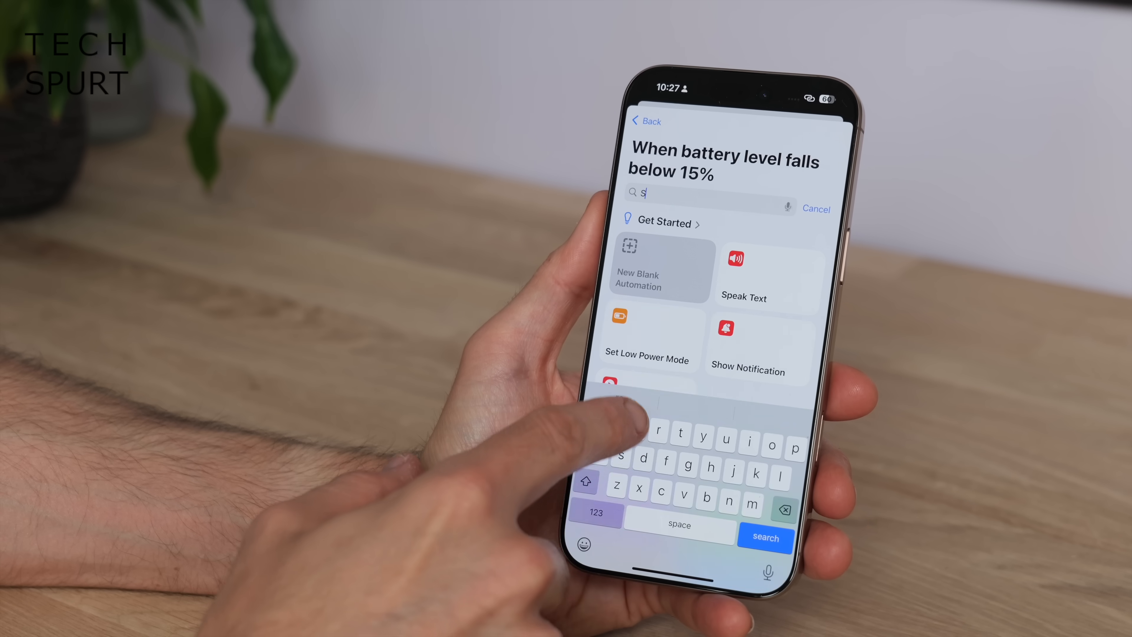
Add the Set Low Power Mode action and save the automation with Done.
type("et")
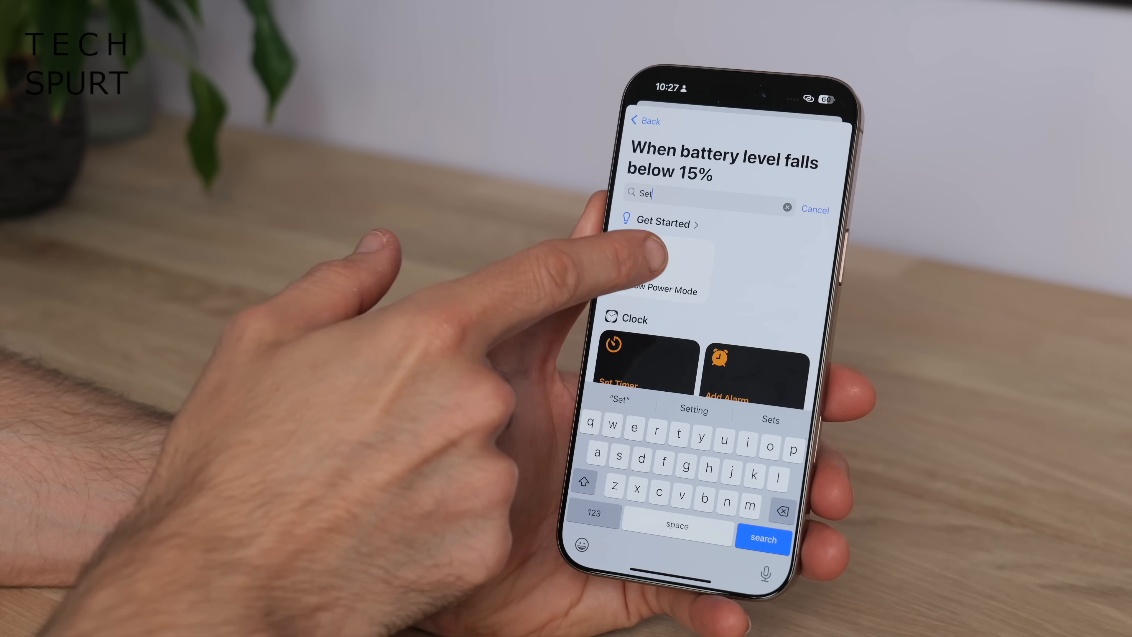
left_click(659, 290)
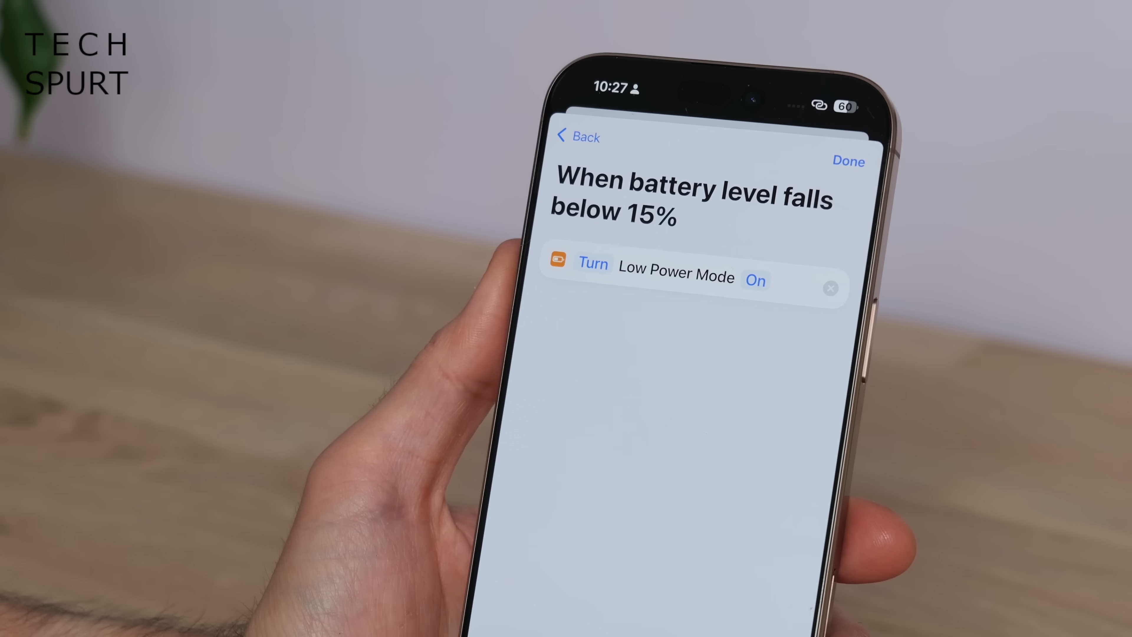
left_click(848, 161)
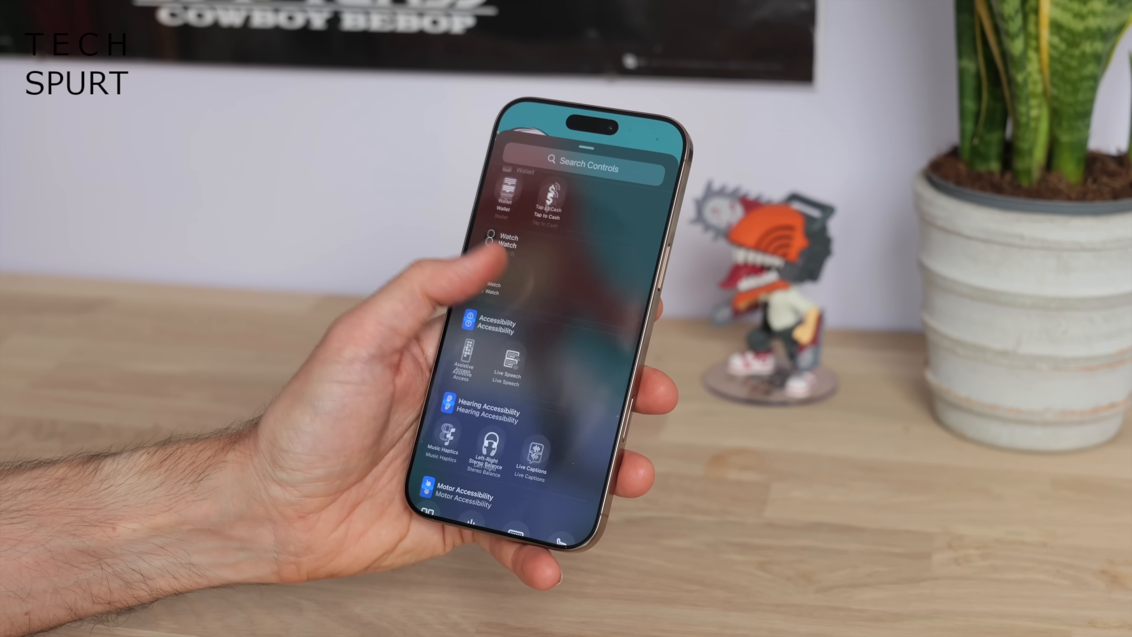
Scroll the Search Controls gallery of addable controls.
scroll("down", 3)
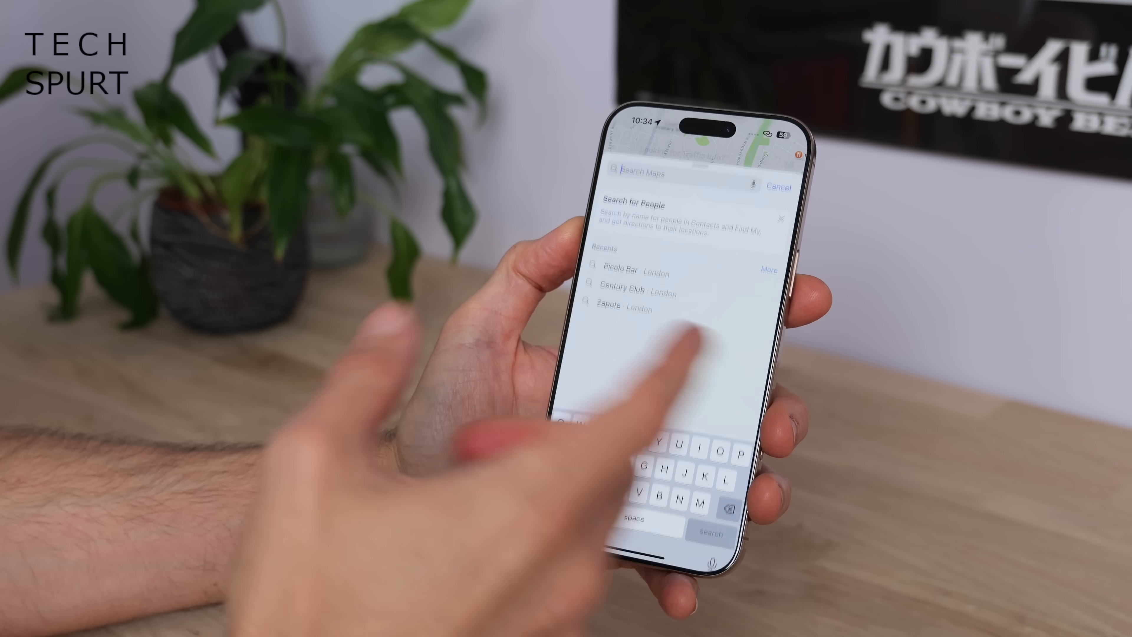
Search Maps for 'Berlin', view its place card and download the offline map.
type("Ber")
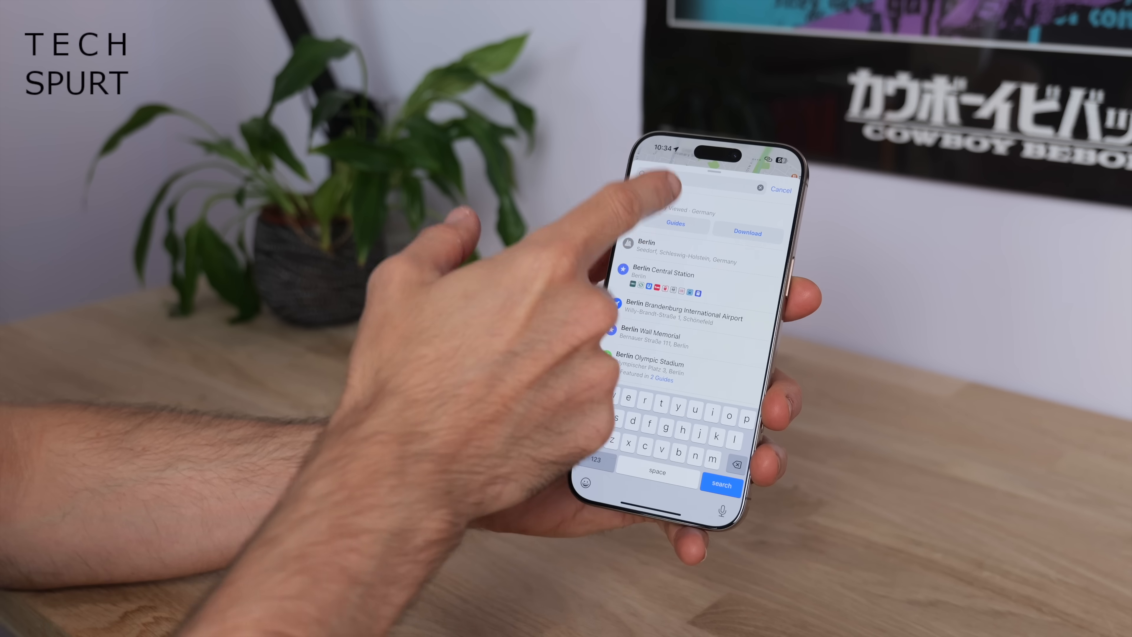
left_click(644, 247)
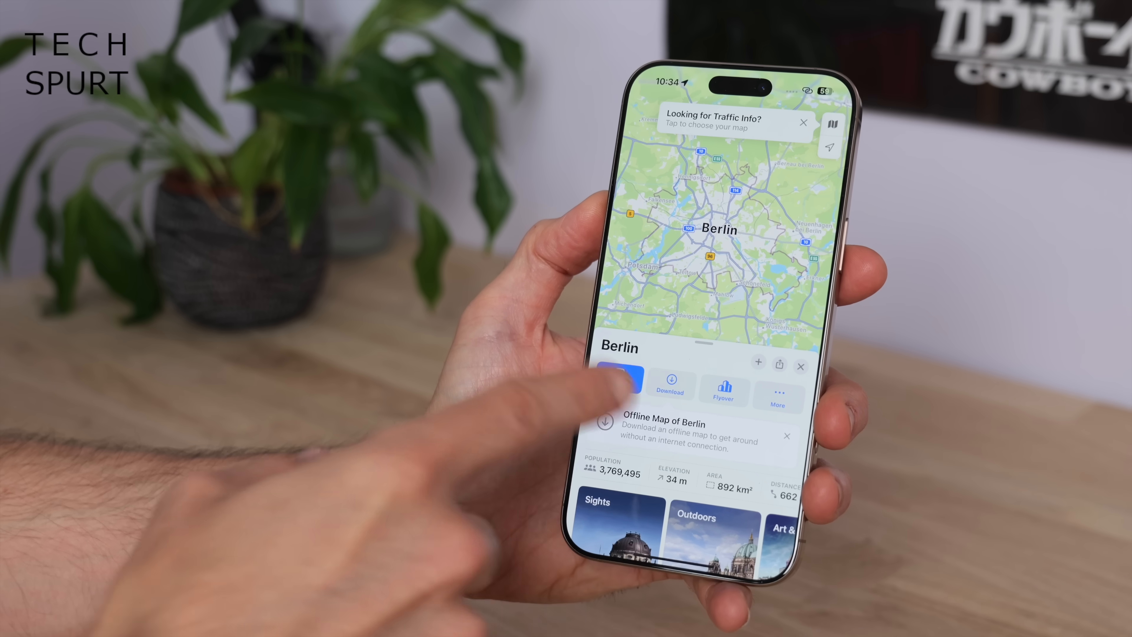
left_click(670, 383)
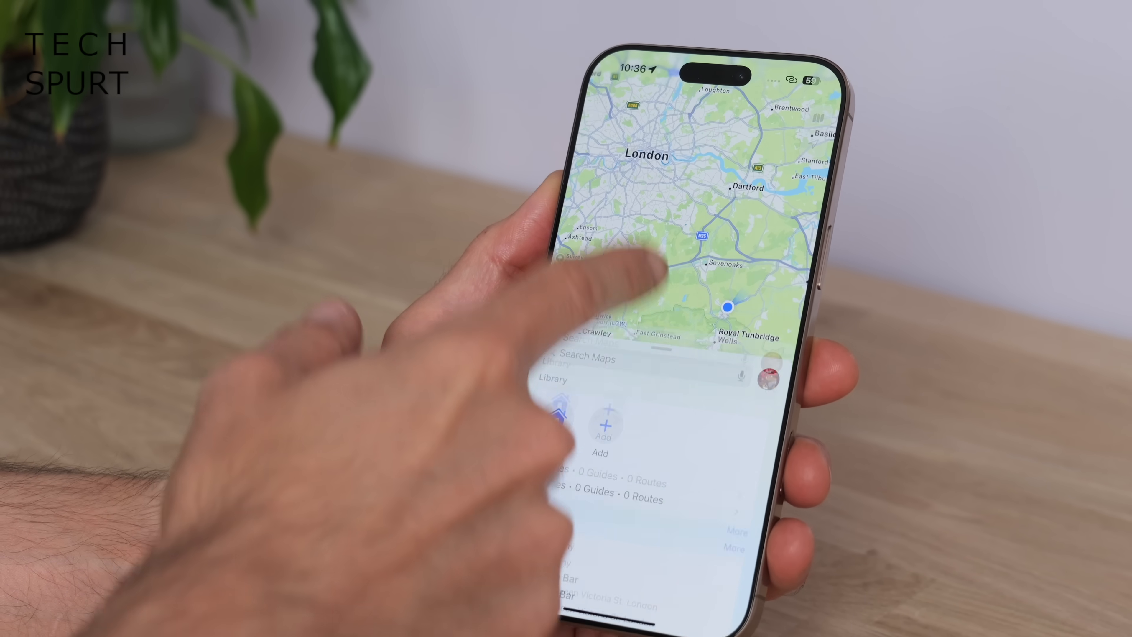
From Library > Routes, create a custom route and set its start point near Charlottenburg Palace.
left_click_drag(621, 434, 621, 216)
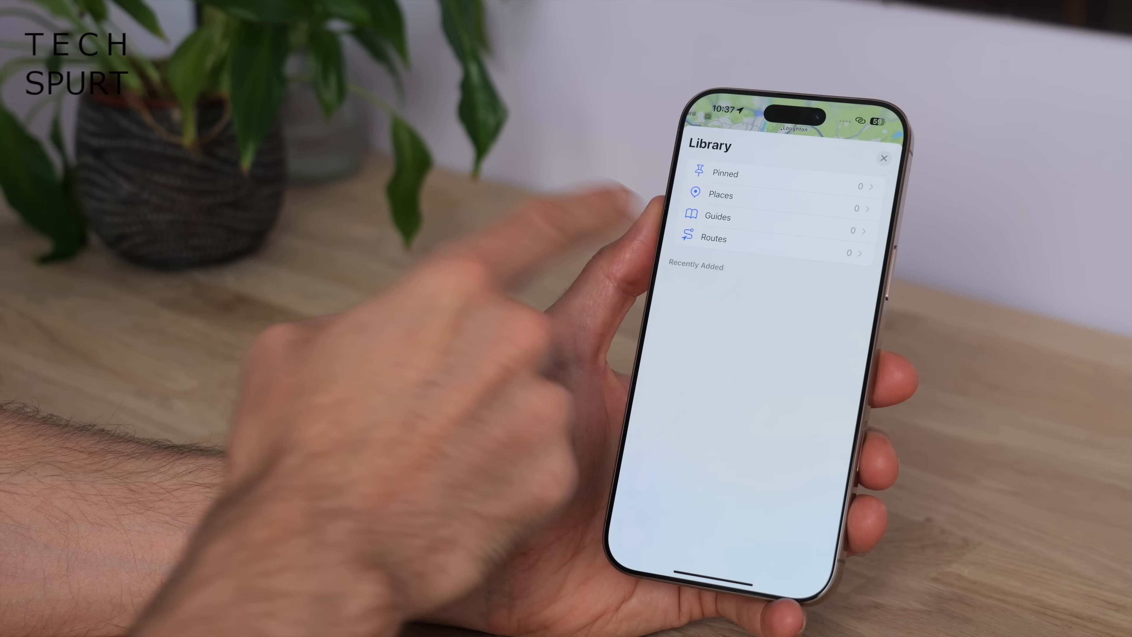
left_click(714, 238)
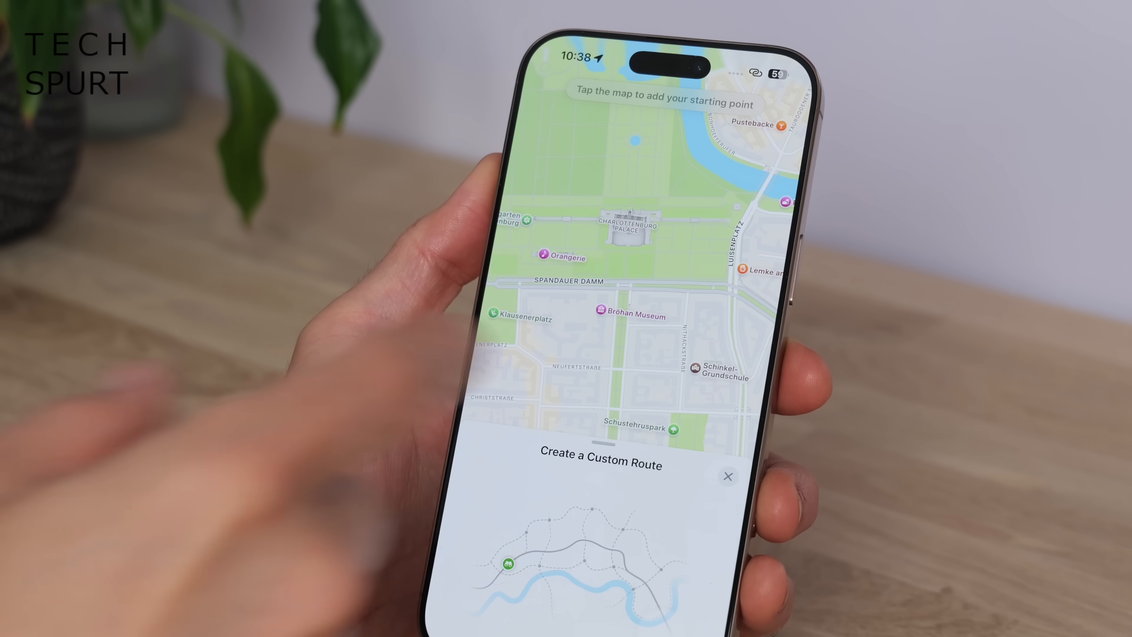
left_click(631, 205)
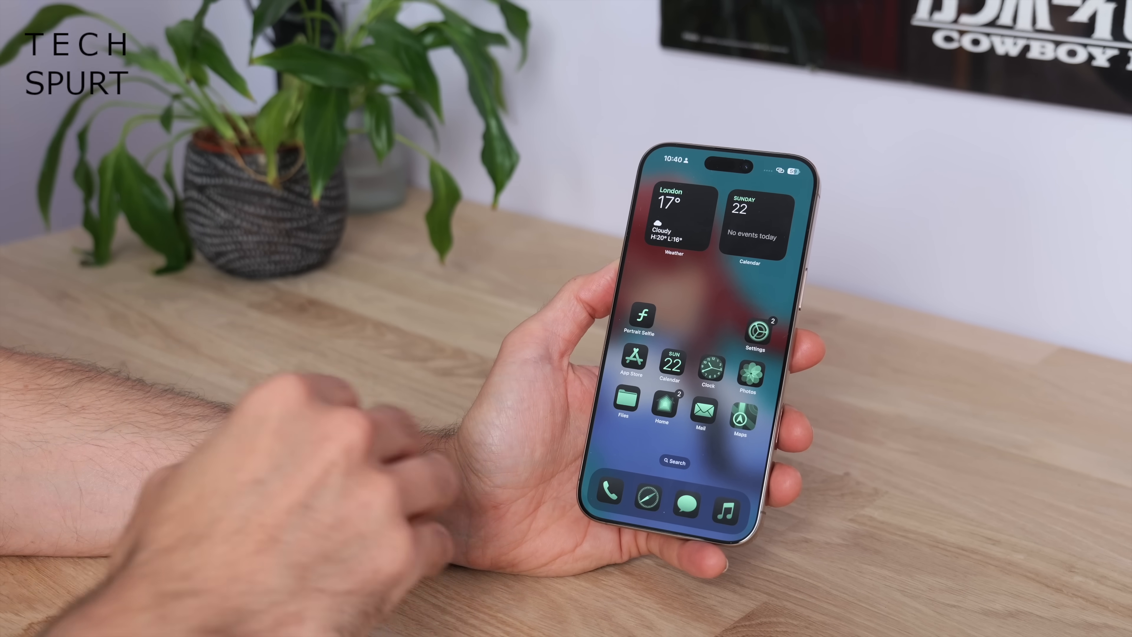
Reach the Back Tap options in Settings and scroll the Double Tap action list toward Torch.
left_click(755, 329)
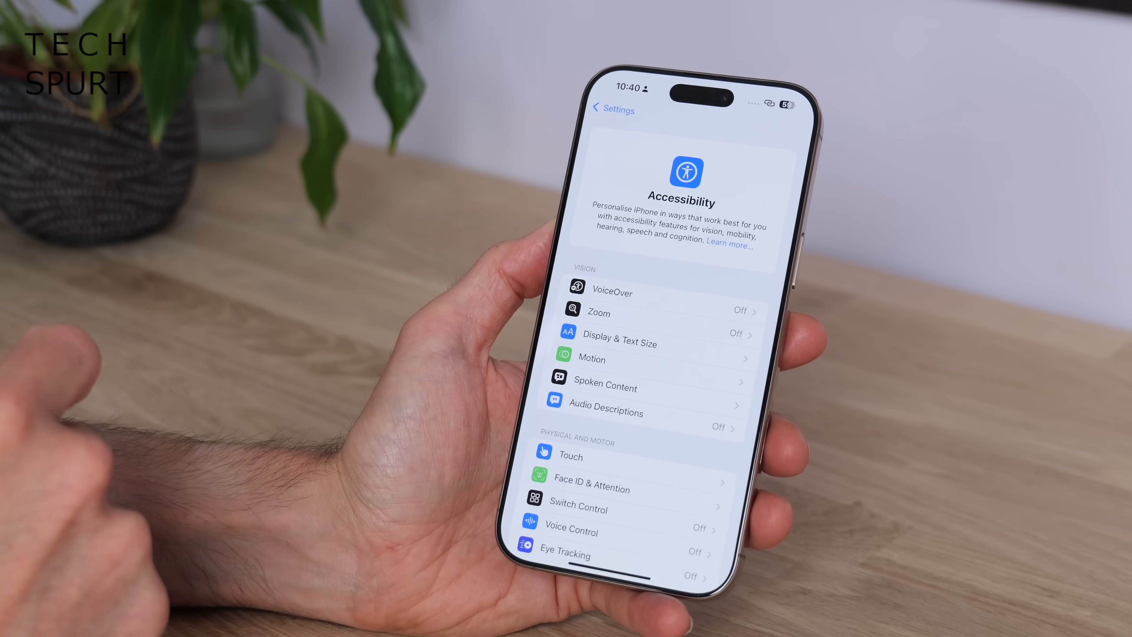
scroll("down", 3)
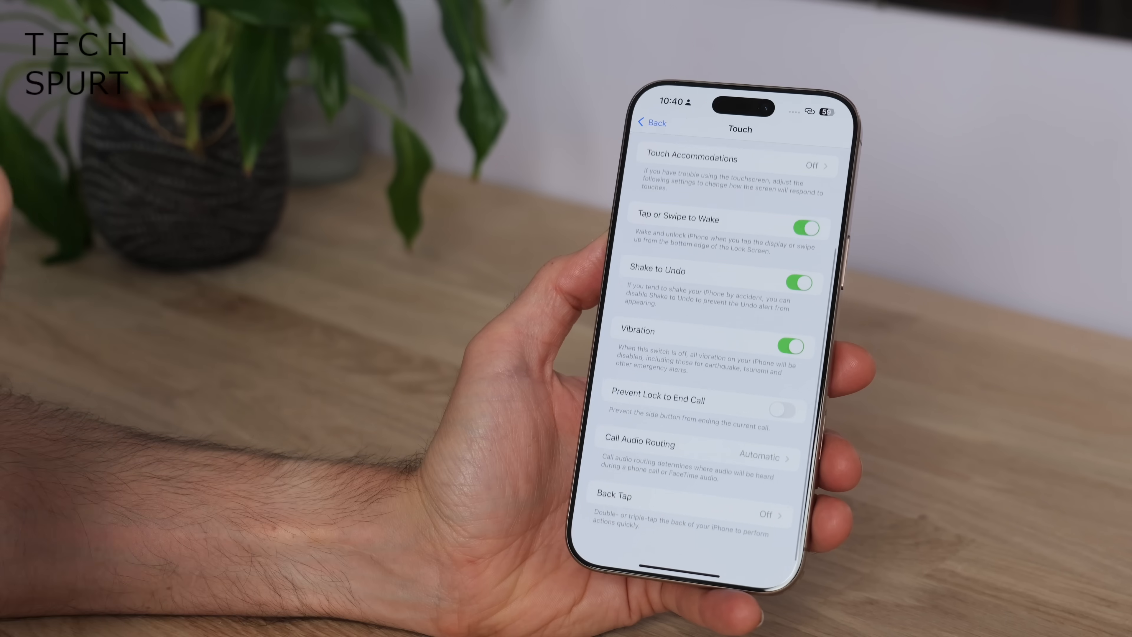
left_click(686, 506)
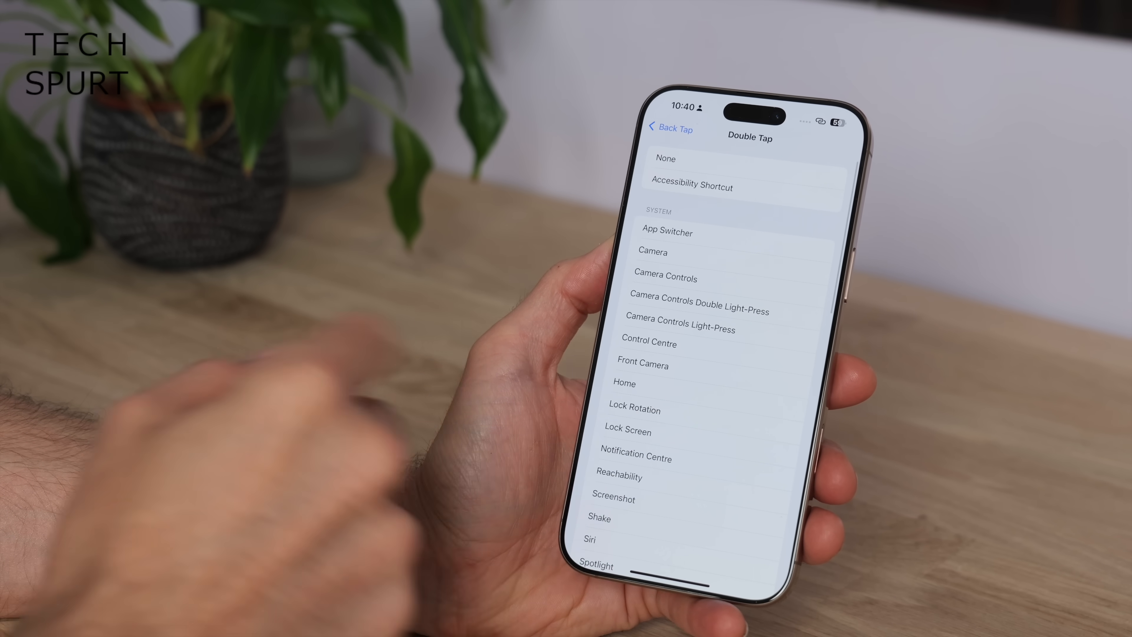
scroll("down", 3)
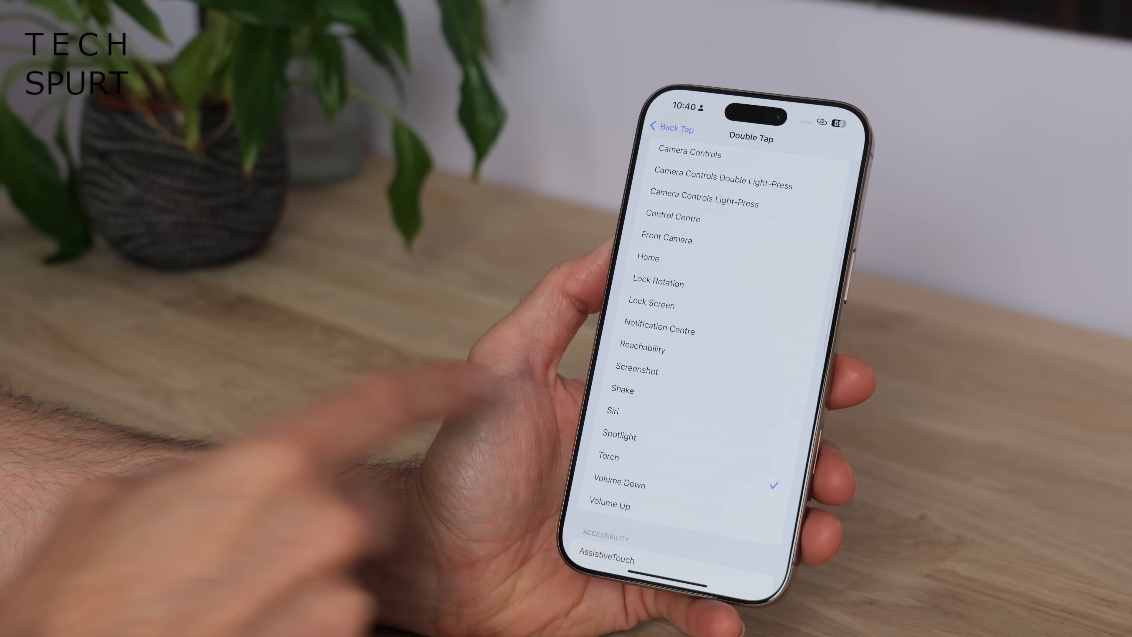
scroll("down", 3)
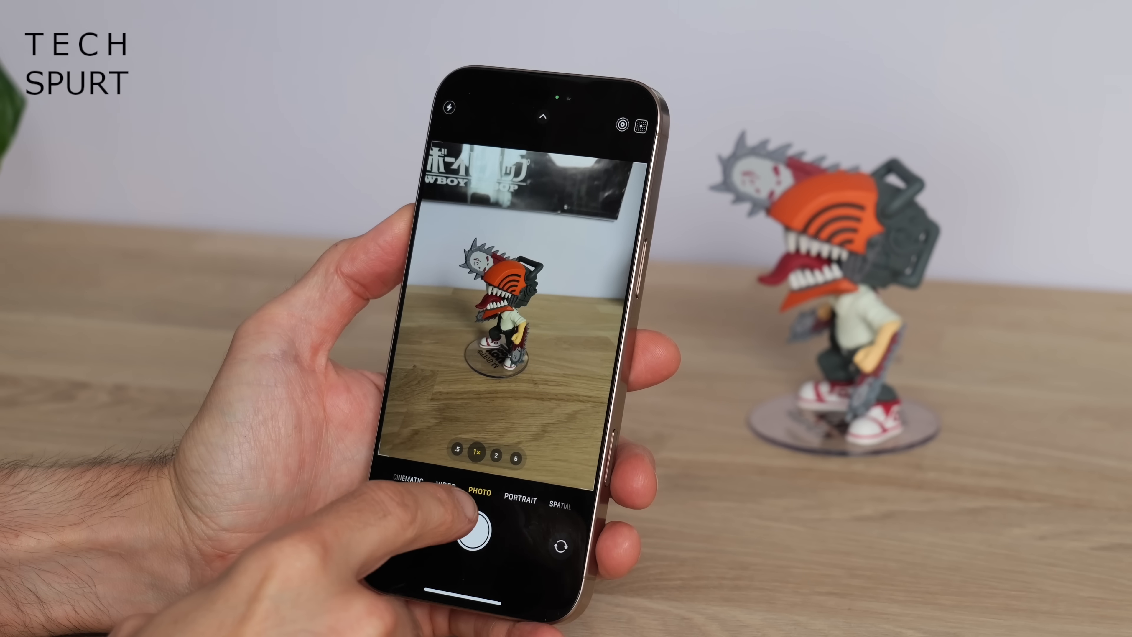
Switch on ProRAW & Resolution Control under Camera > Formats for maximum-resolution capture.
left_click(472, 538)
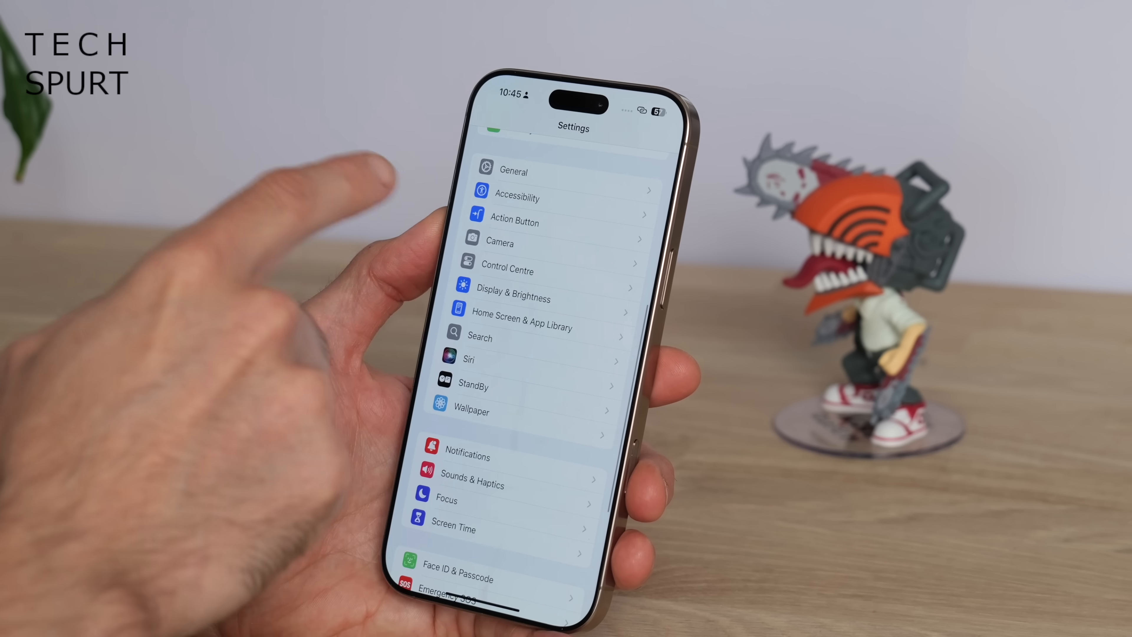
left_click(500, 243)
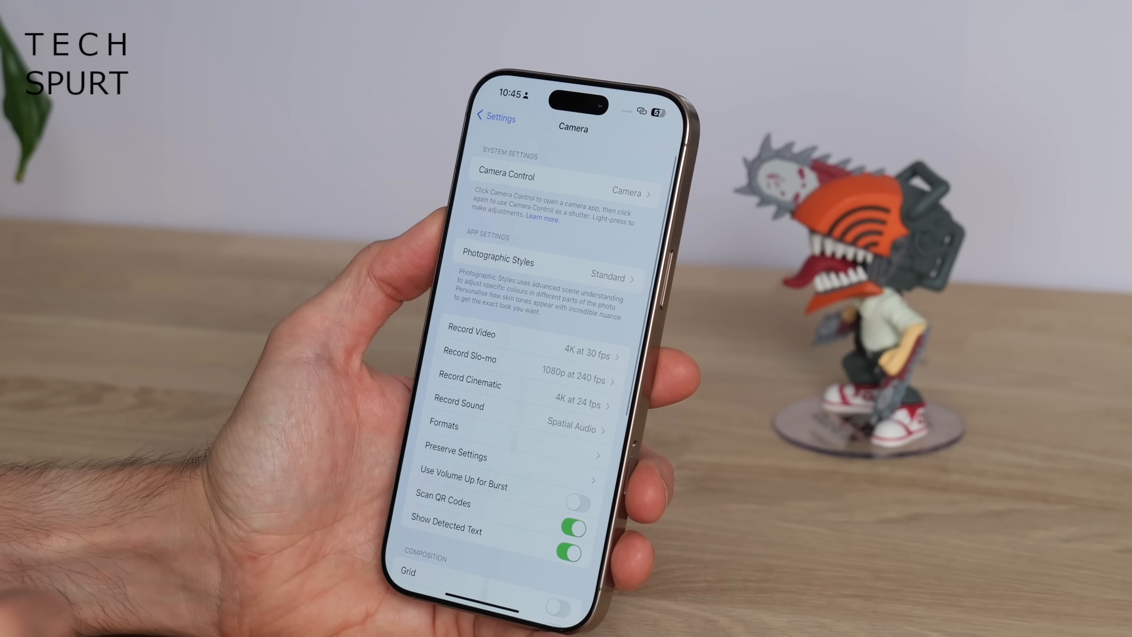
left_click(443, 426)
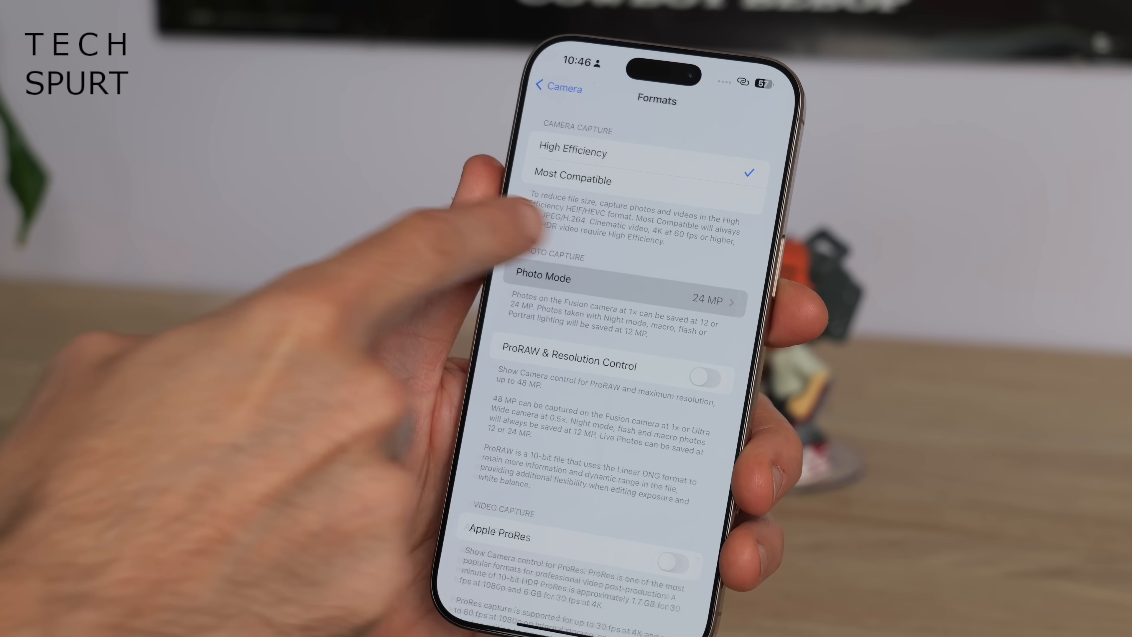
left_click(614, 279)
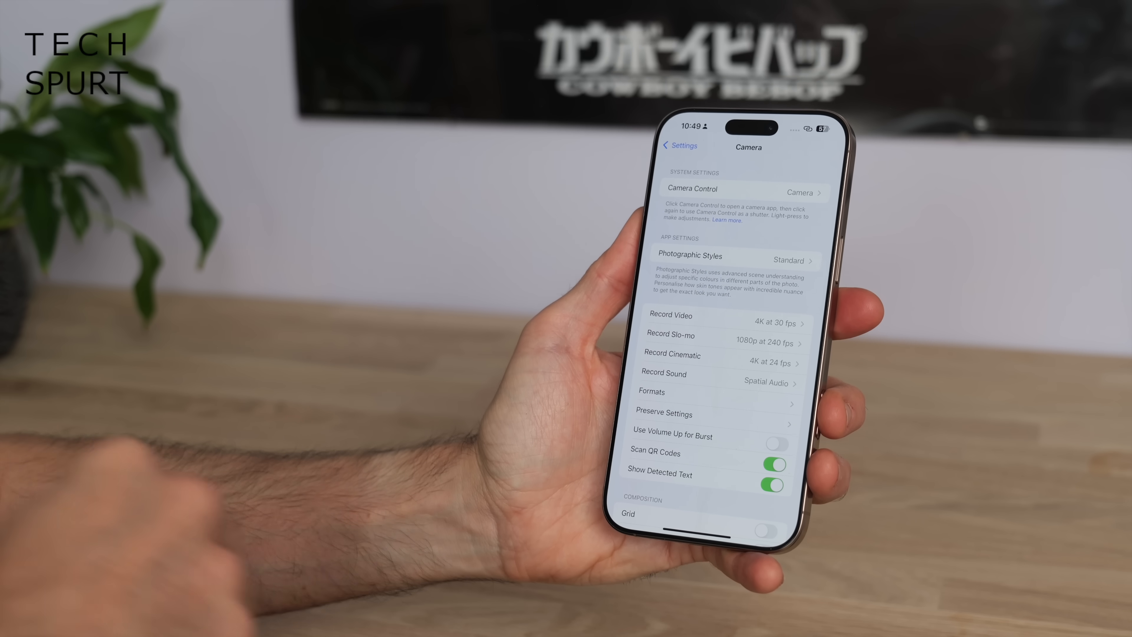
mouse_move(361, 325)
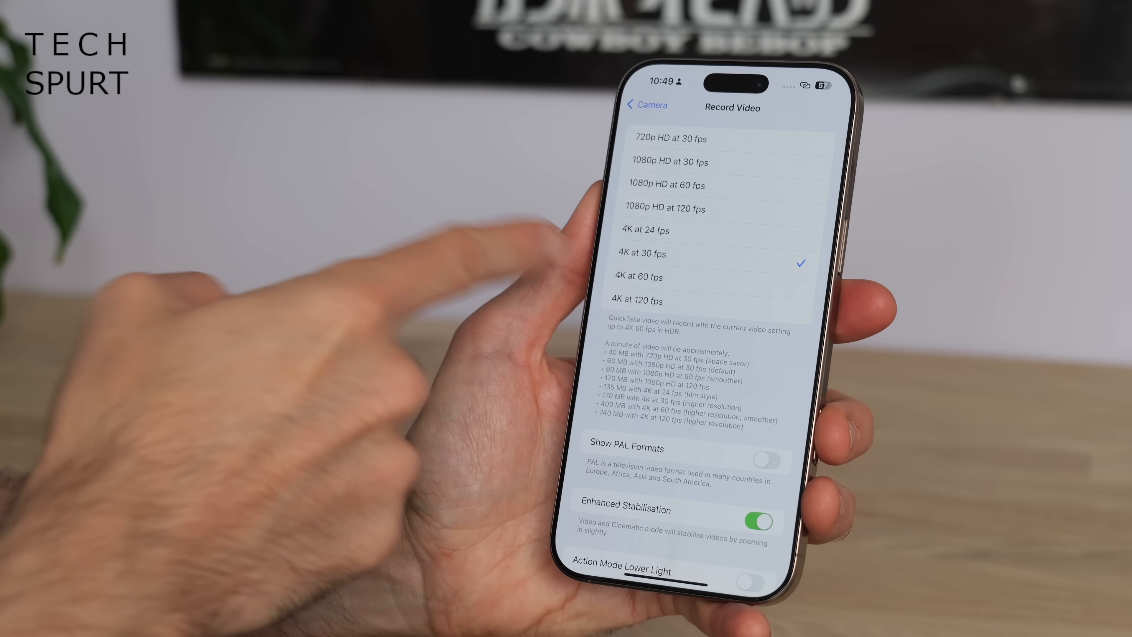
scroll("down", 3)
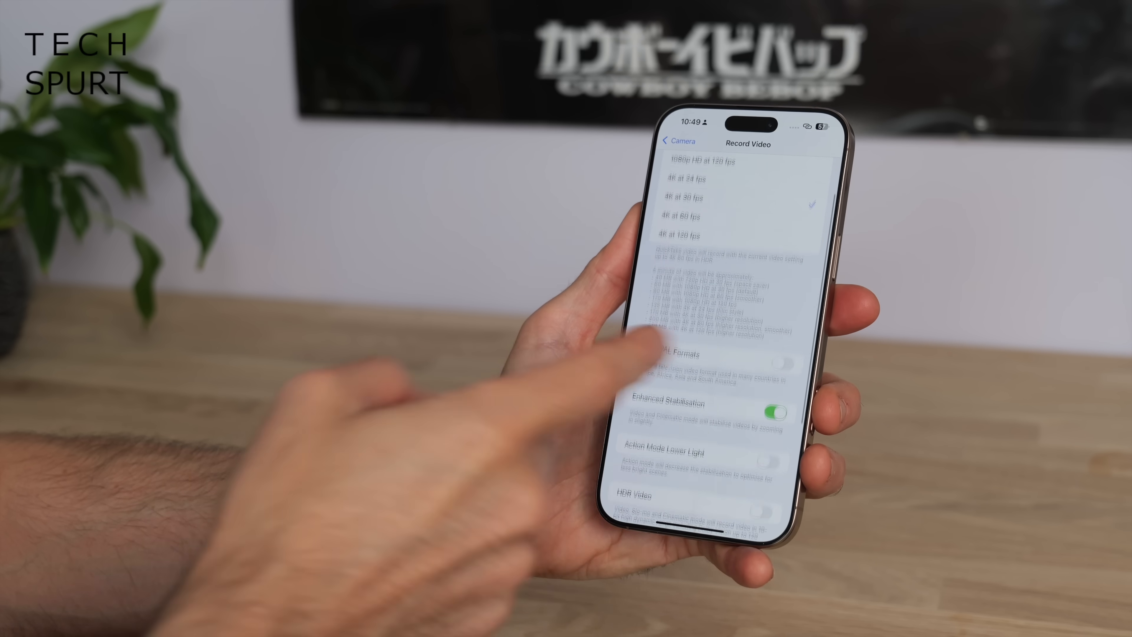
left_click(675, 141)
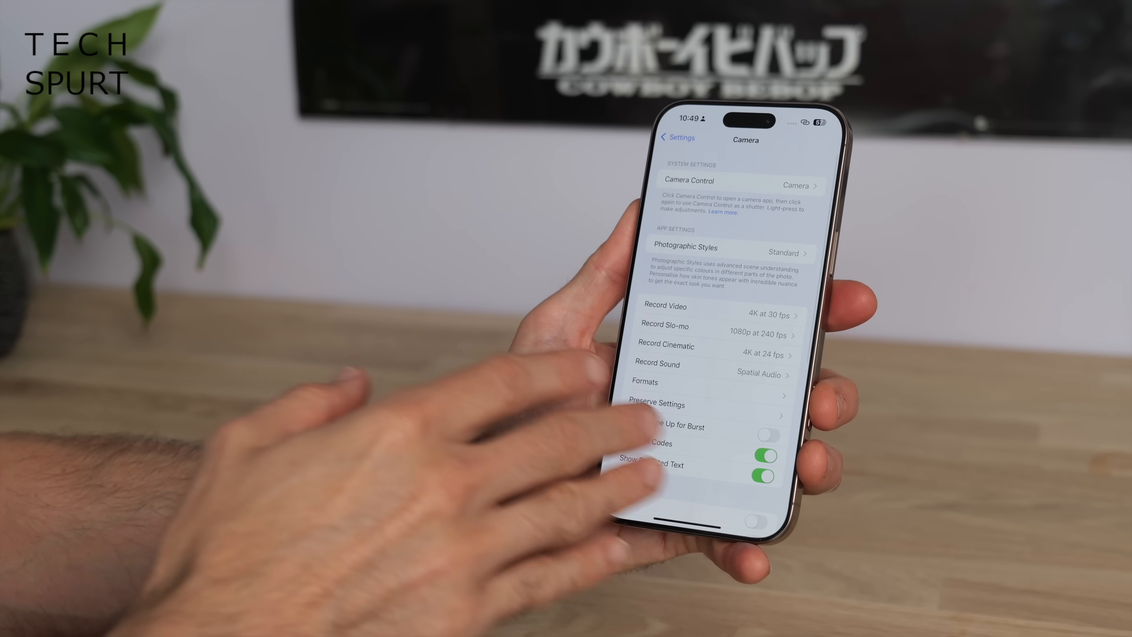